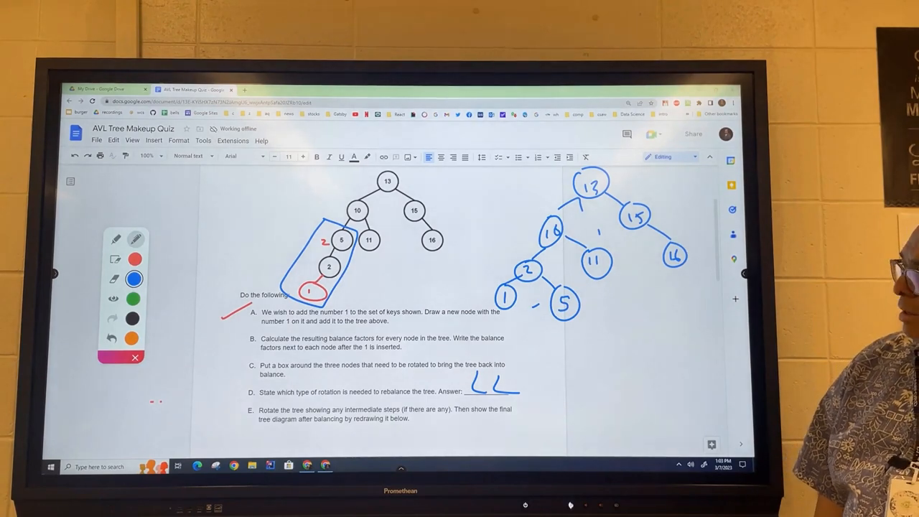
- Scroll down to question 2's AVL tree, where node 3 is crossed out in red
scroll("down", 3)
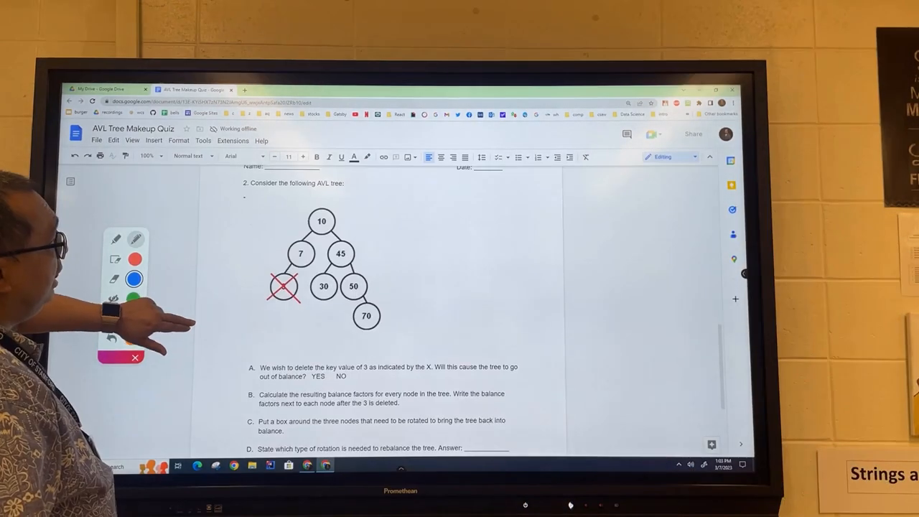
scroll("down", 3)
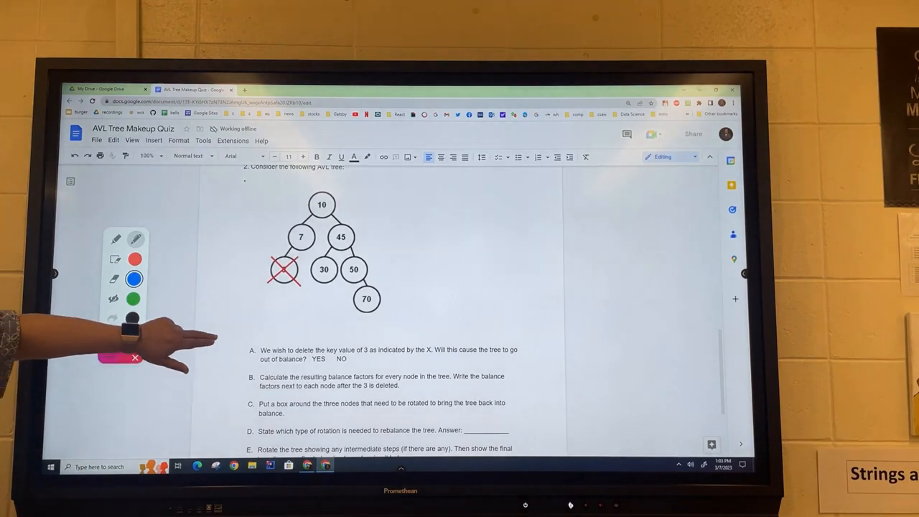
scroll("down", 3)
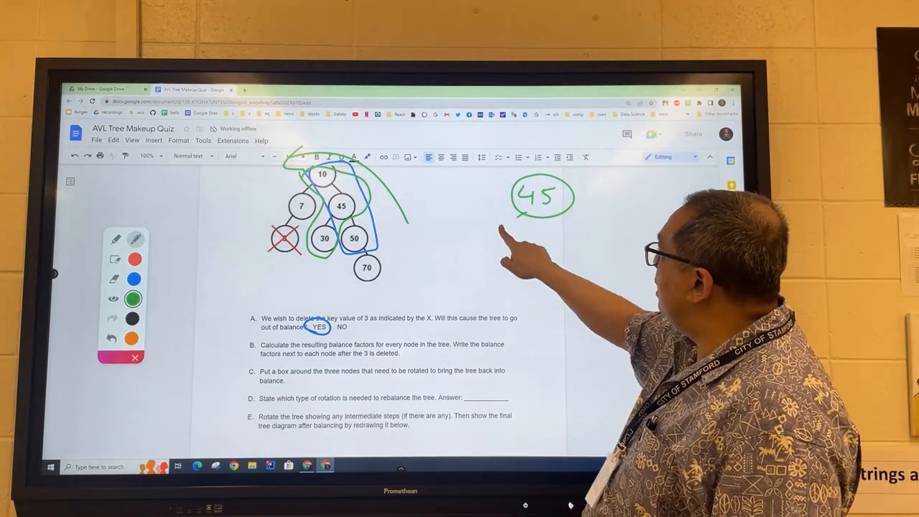
- Sketch node 10 in the right margin as a child below root 45
left_click_drag(510, 247, 509, 248)
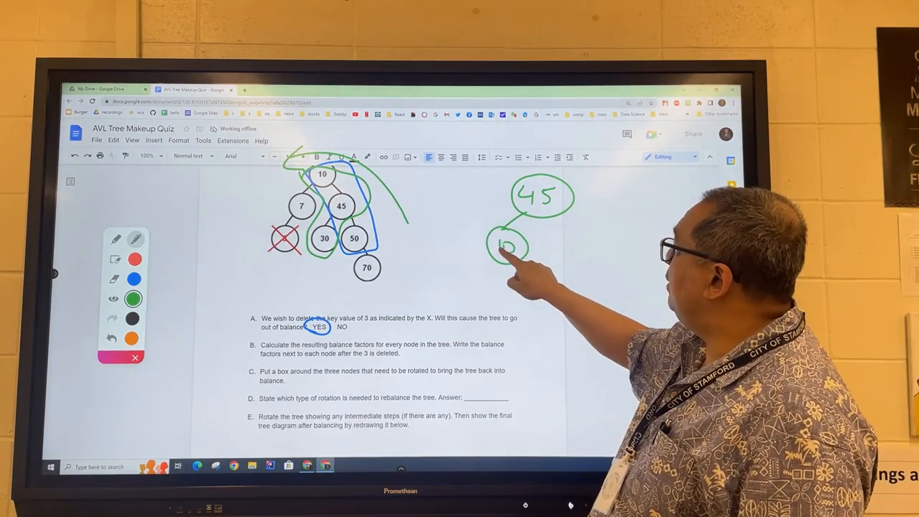